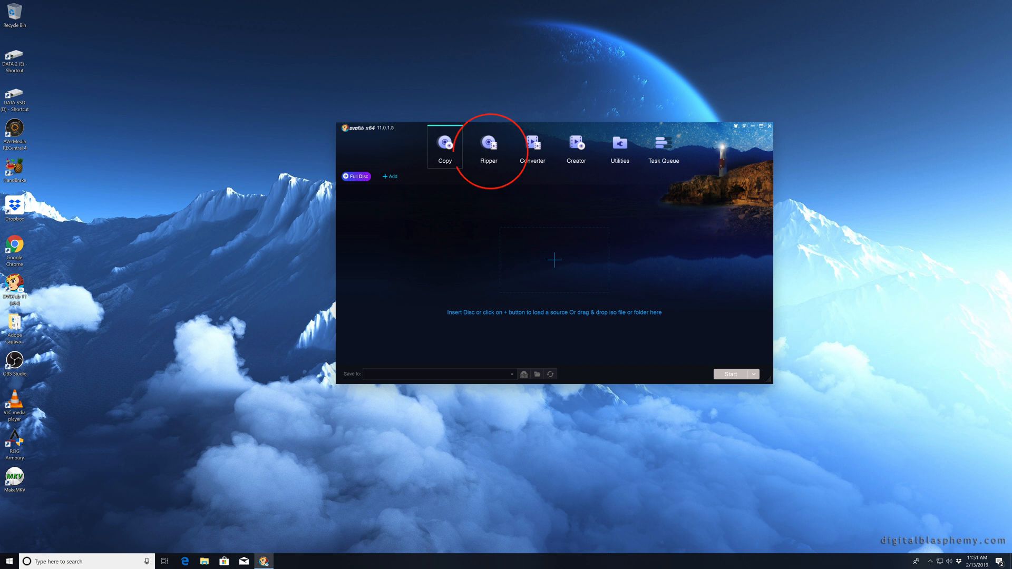
# Switch to the Ripper module so the M2TS Passthrough profile becomes active.
pyautogui.click(489, 147)
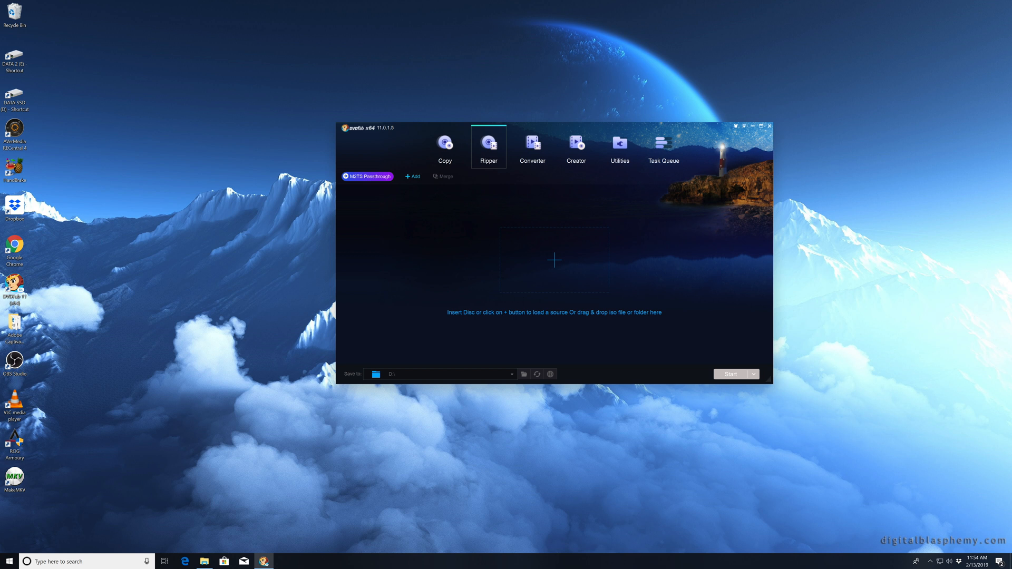
# Load the 4K UHD HDR10 disc title with output saved to D:\SAVE\.
pyautogui.click(368, 176)
pyautogui.write('\\DAVE\\')
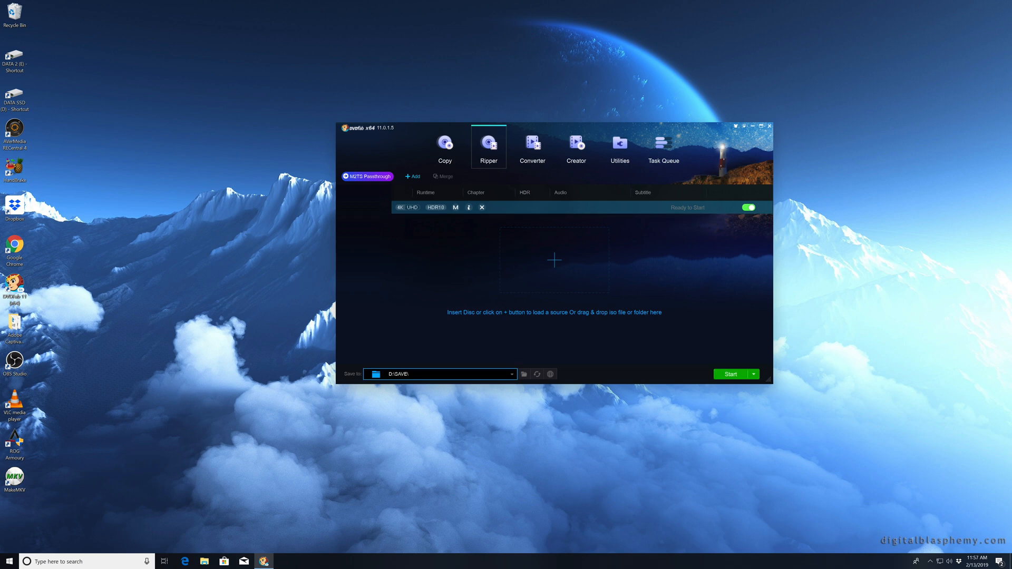
# Start ripping the loaded UHD title into the D:\SAVE\ folder.
pyautogui.click(394, 374)
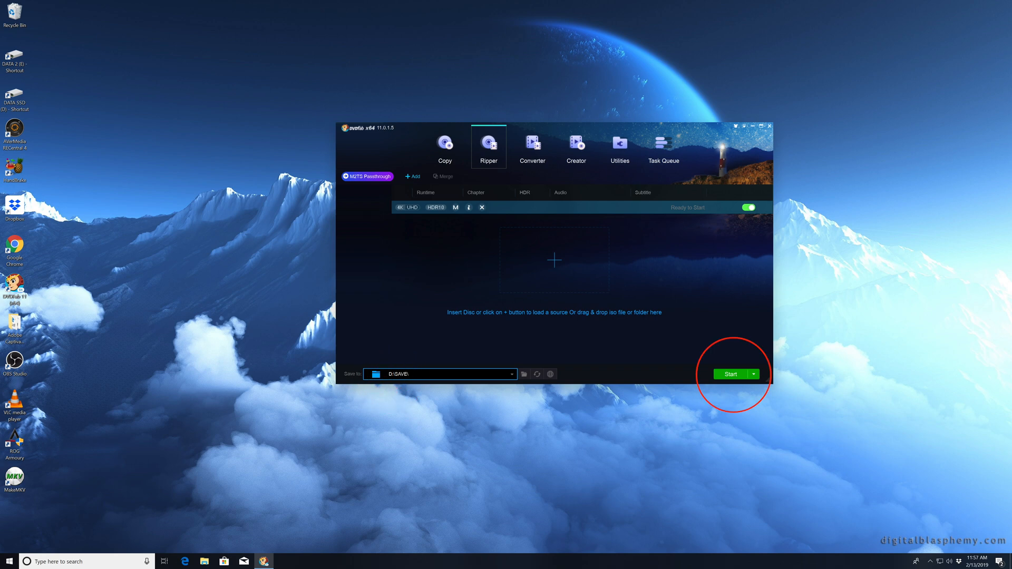
pyautogui.click(730, 374)
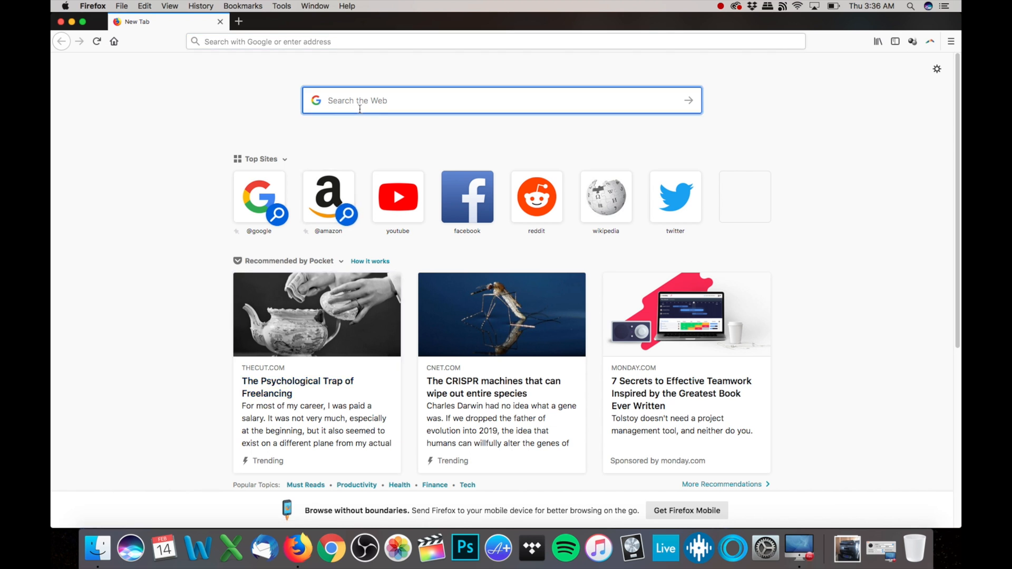
# Search Google for 'uhd friendly drives' to list compatible UHD drives.
pyautogui.write('uhd friendly drives')
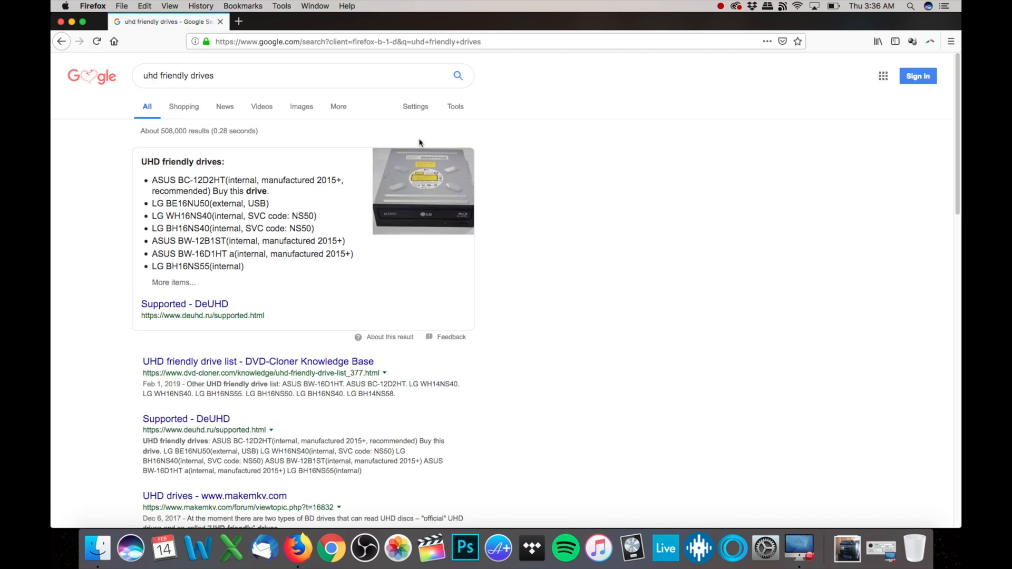
pyautogui.moveTo(541, 337)
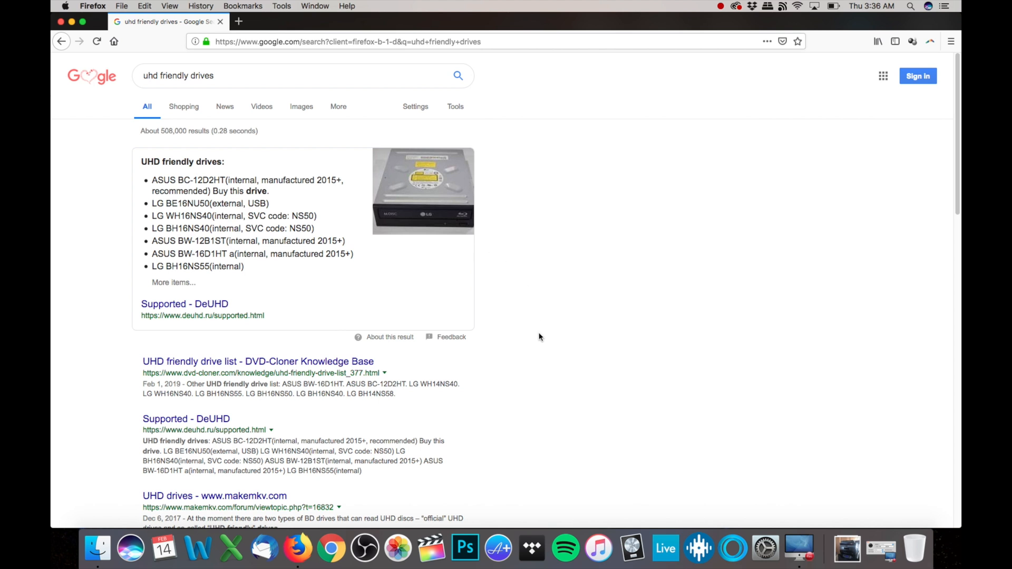
pyautogui.scroll(-3)
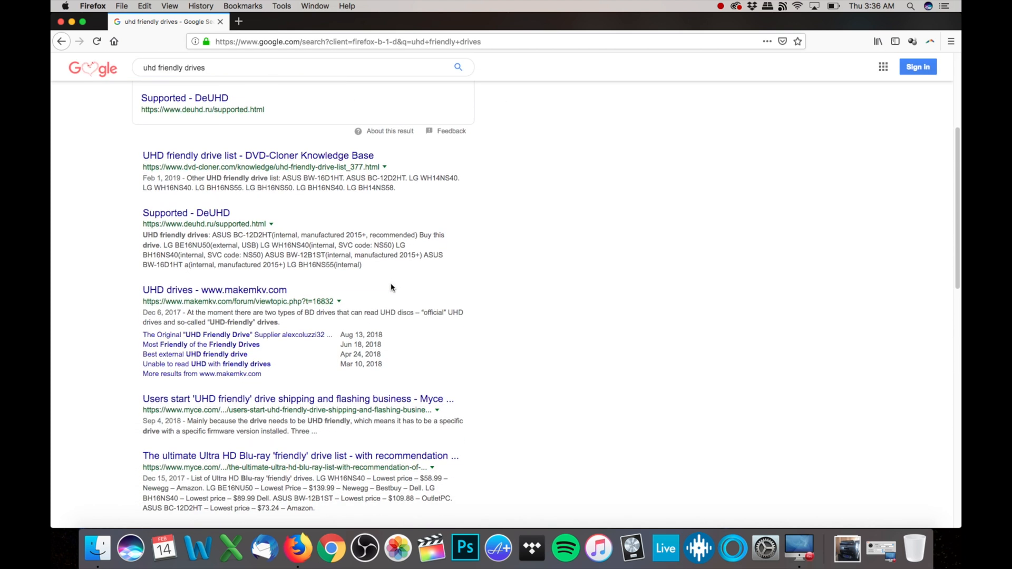
pyautogui.scroll(-3)
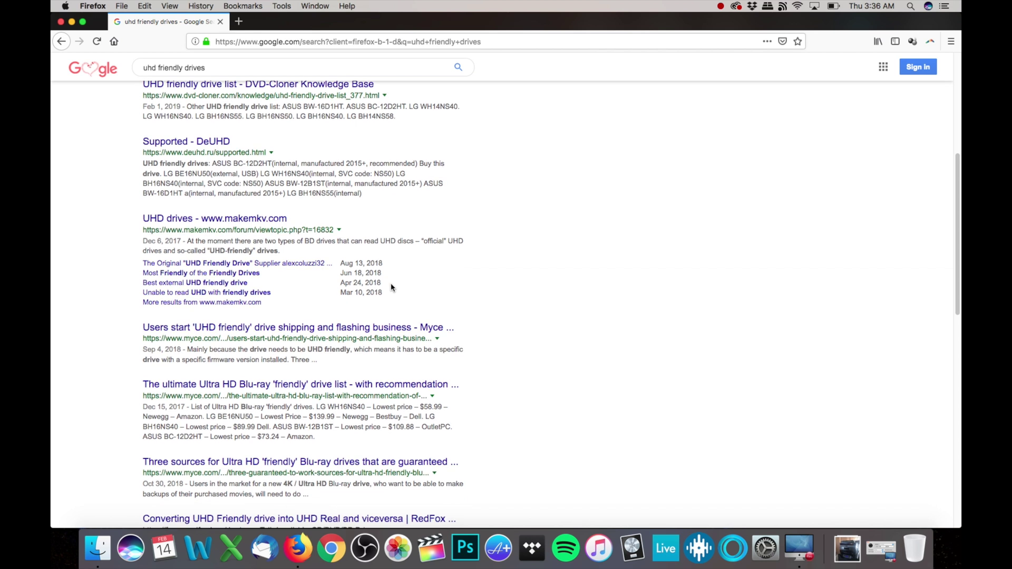
pyautogui.scroll(-3)
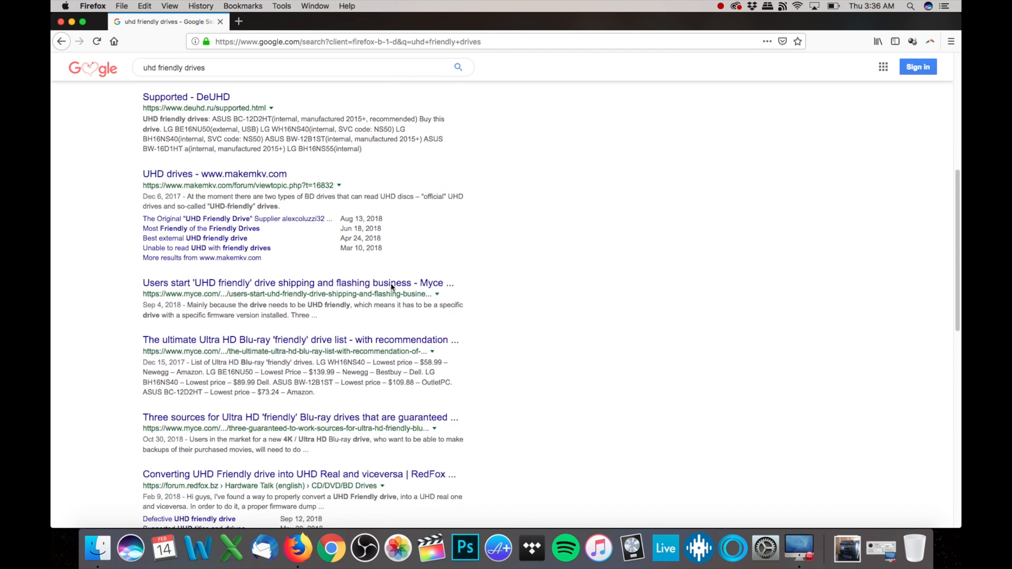
pyautogui.scroll(-3)
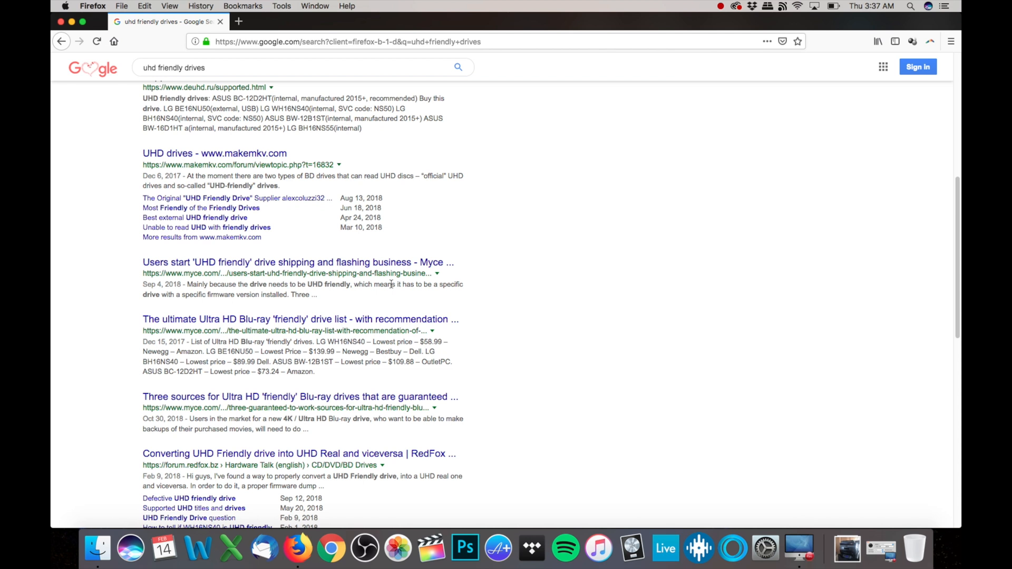
pyautogui.moveTo(393, 288)
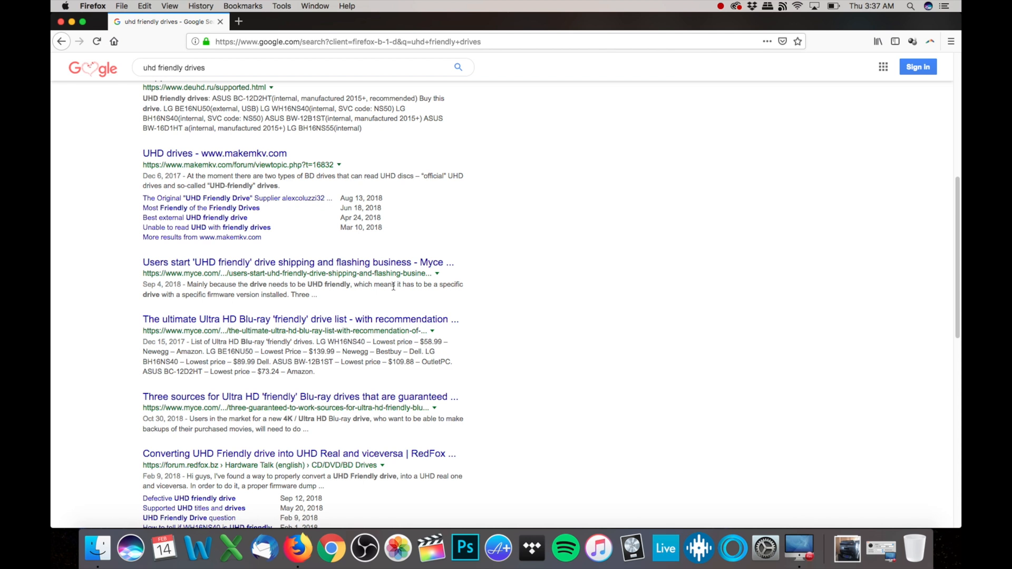